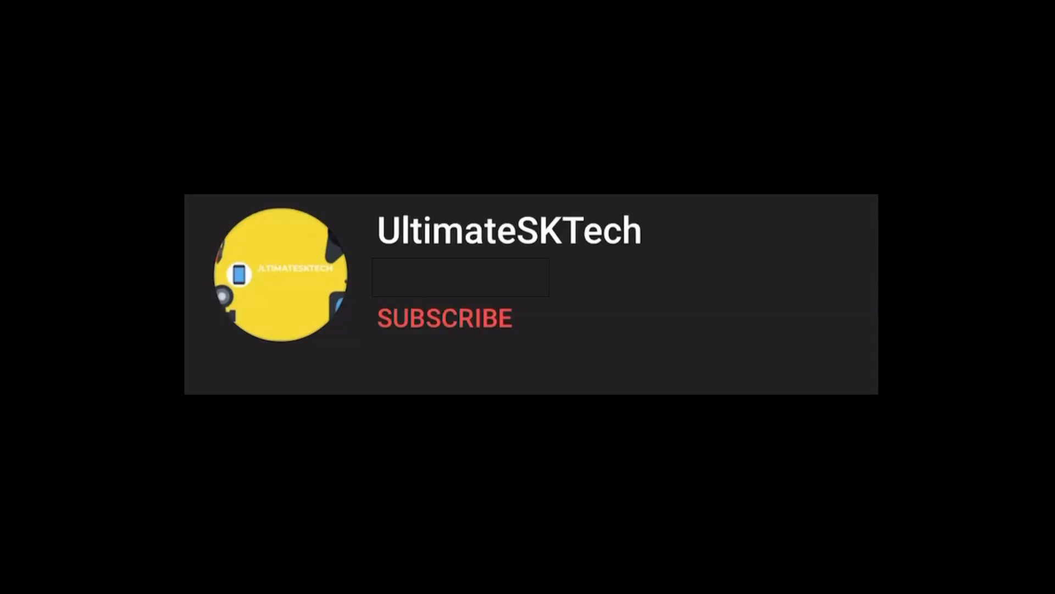
Navigate the browser to the tunemymusic.com homepage
left_click(444, 318)
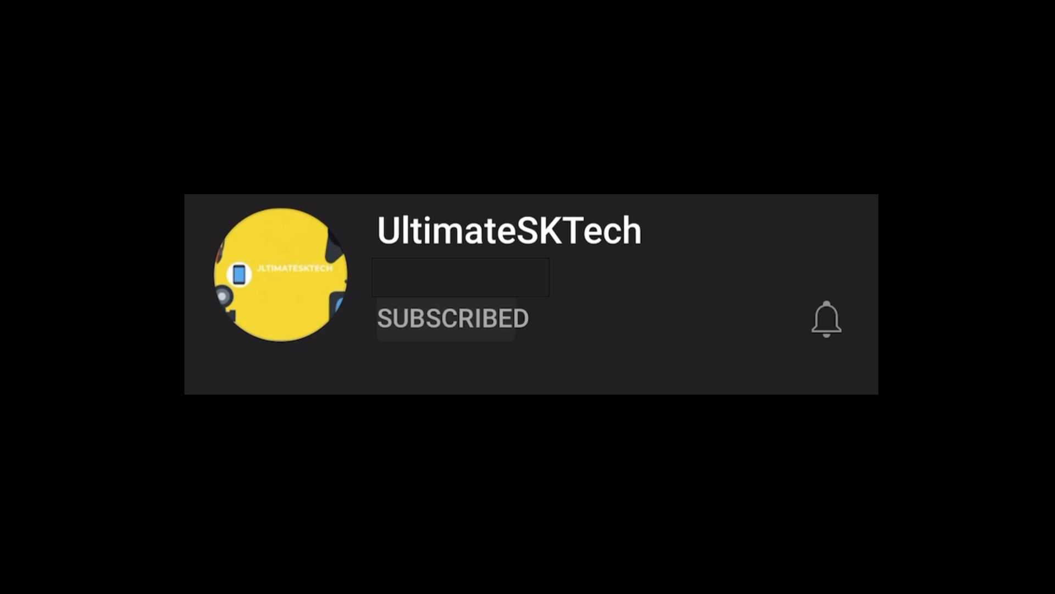
left_click(828, 317)
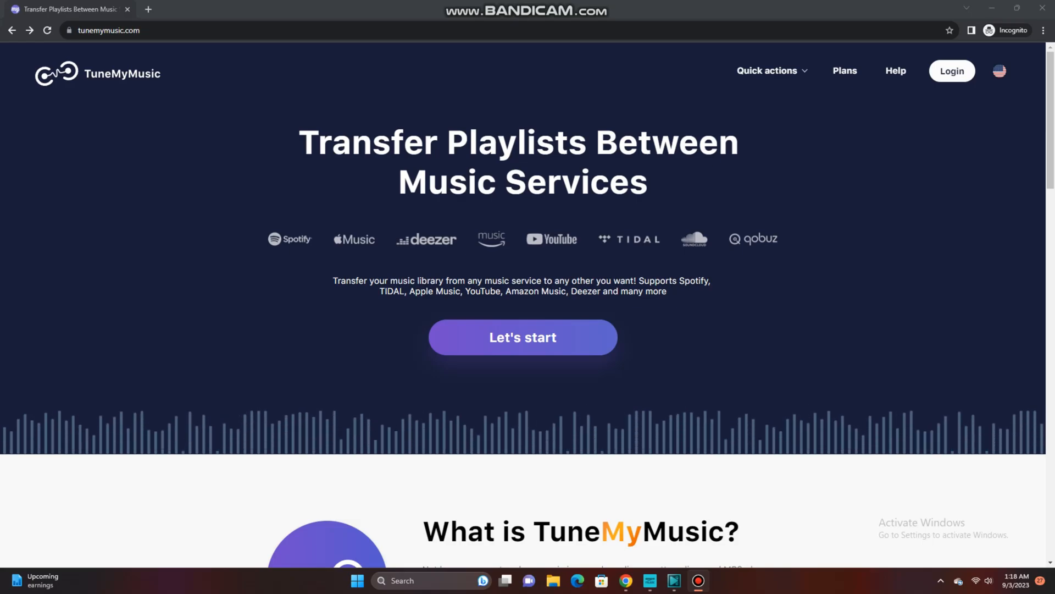
Start a new transfer with 'Let's start' to reach the Select the source page
left_click(523, 337)
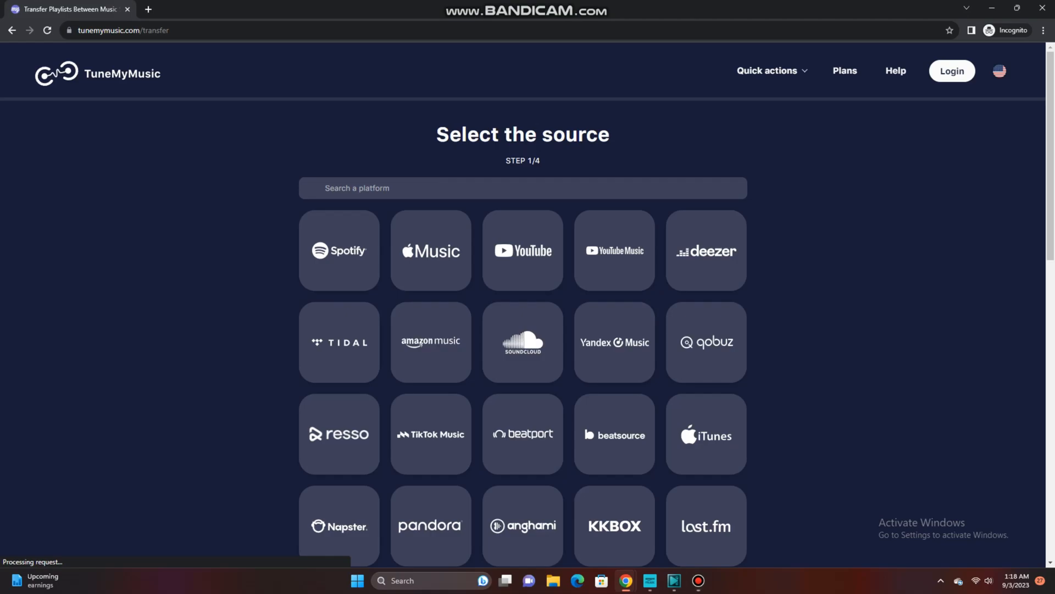
mouse_move(431, 347)
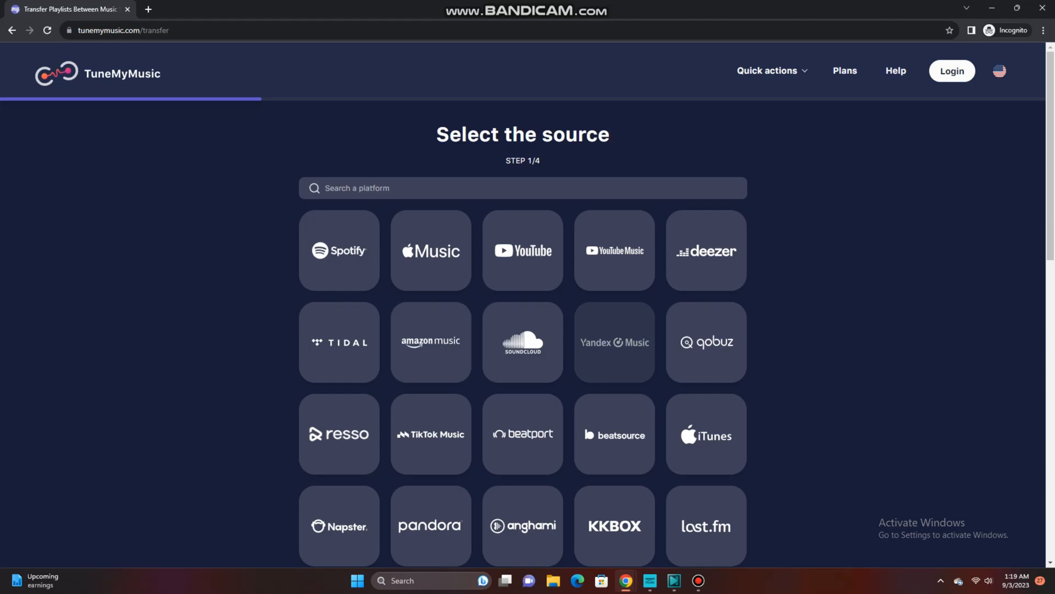
mouse_move(614, 343)
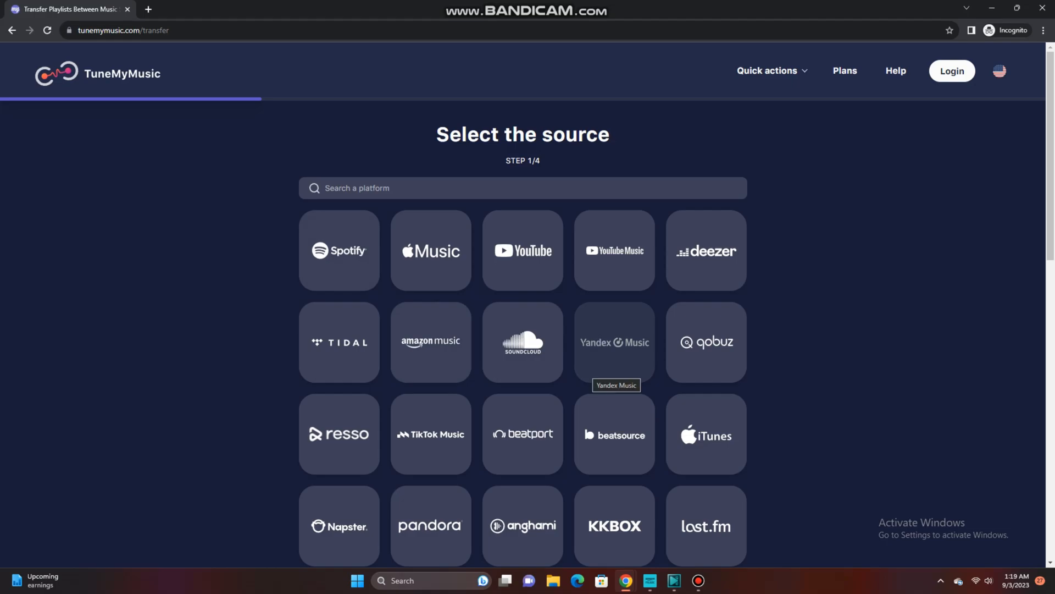
mouse_move(338, 251)
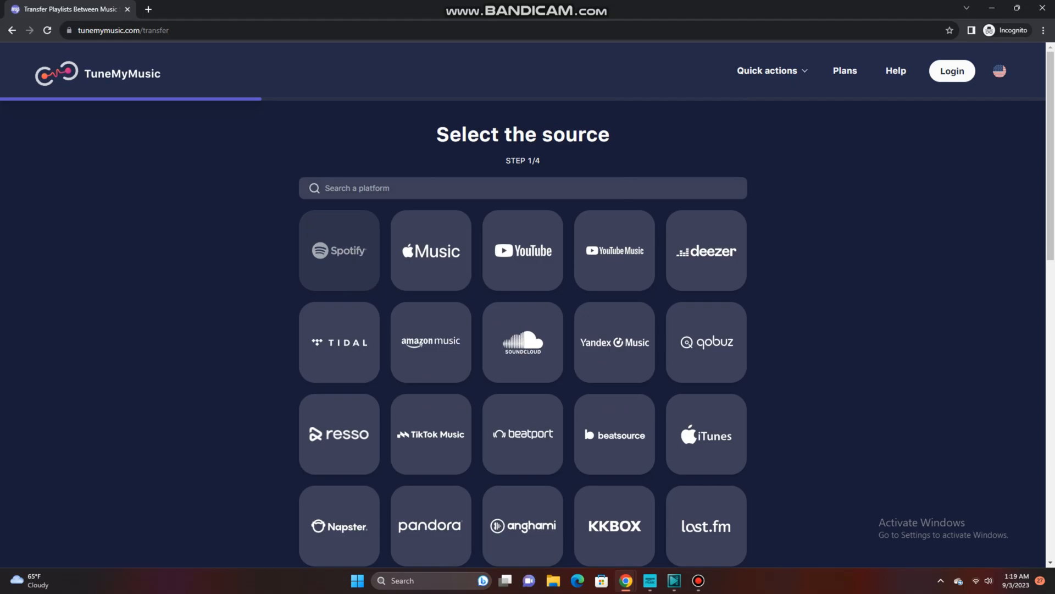
Choose Spotify as the source and agree to grant TuneMyMusic access to the account
left_click(339, 250)
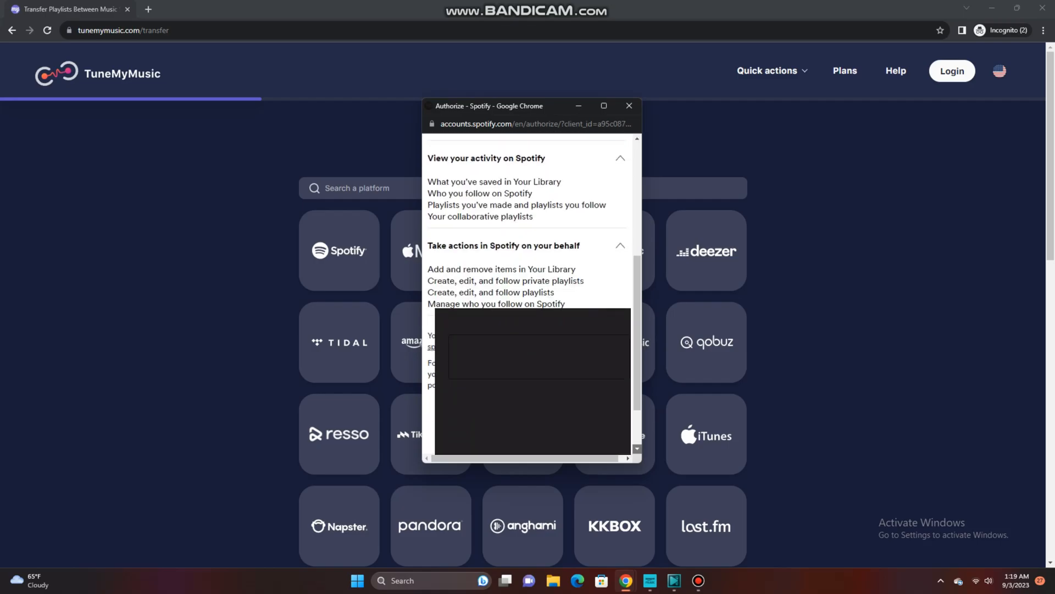
scroll("down", 3)
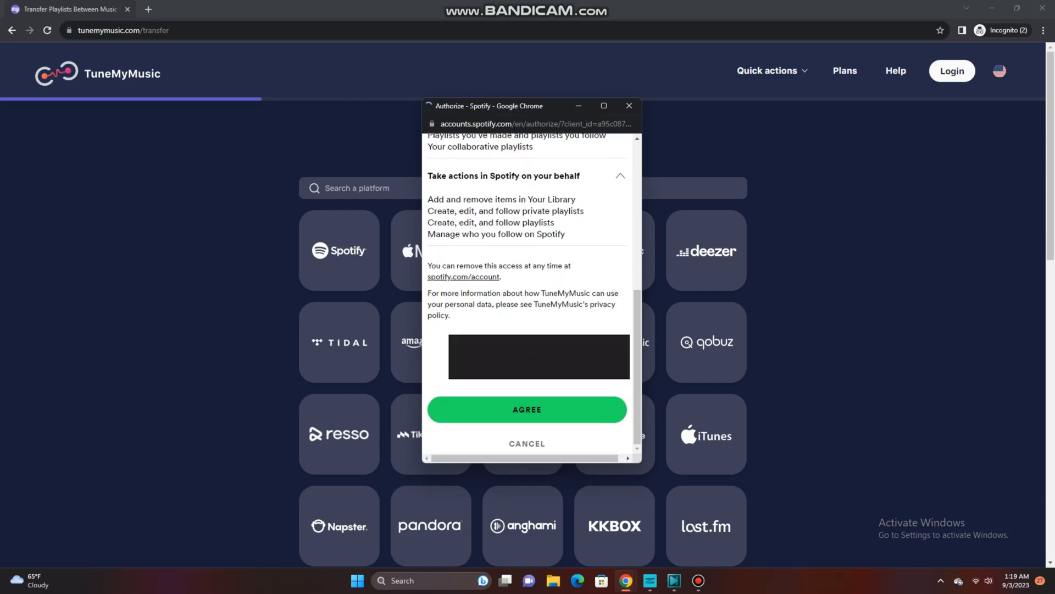
left_click(527, 408)
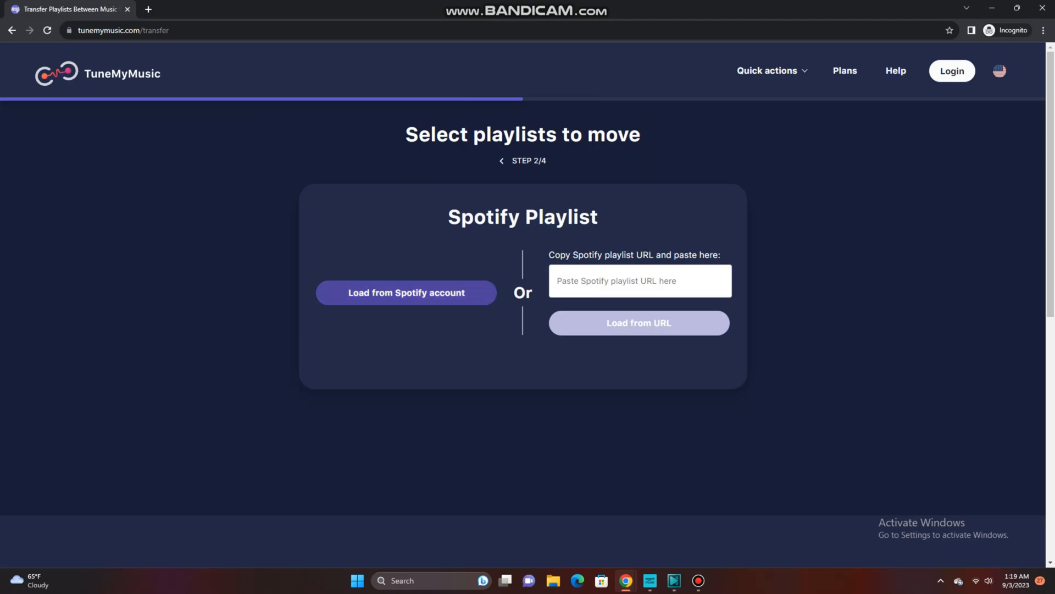
Load the Spotify library, keep only Favorite Songs selected, and proceed to Choose Destination
left_click(406, 292)
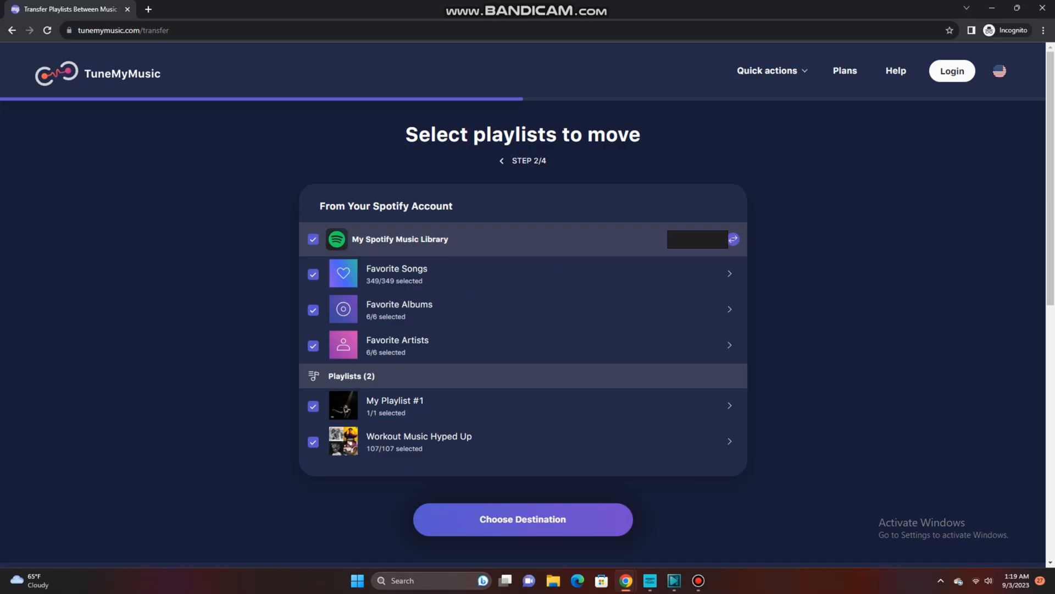
left_click(312, 450)
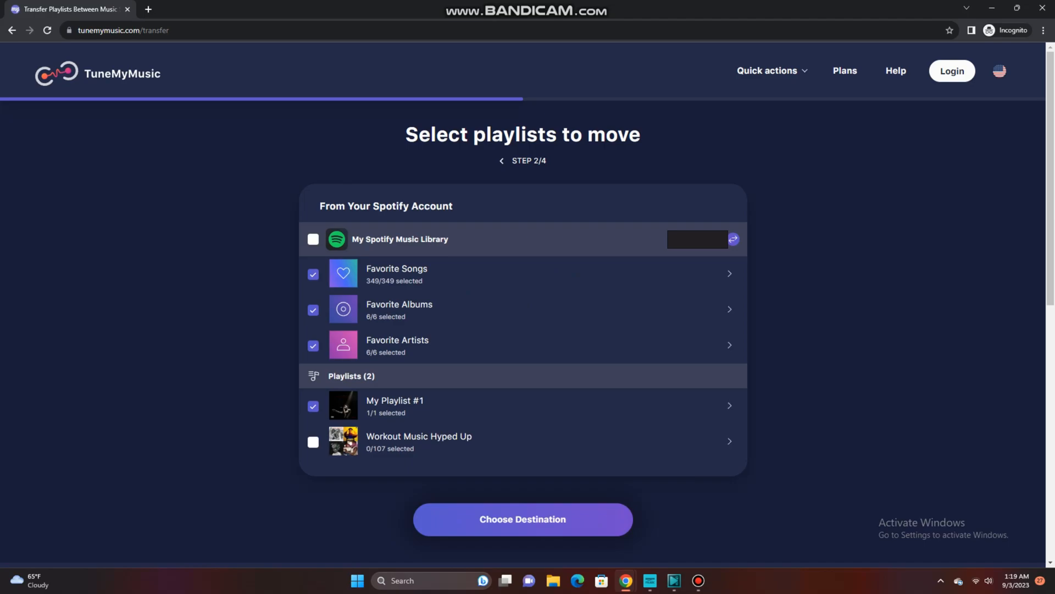
left_click(312, 351)
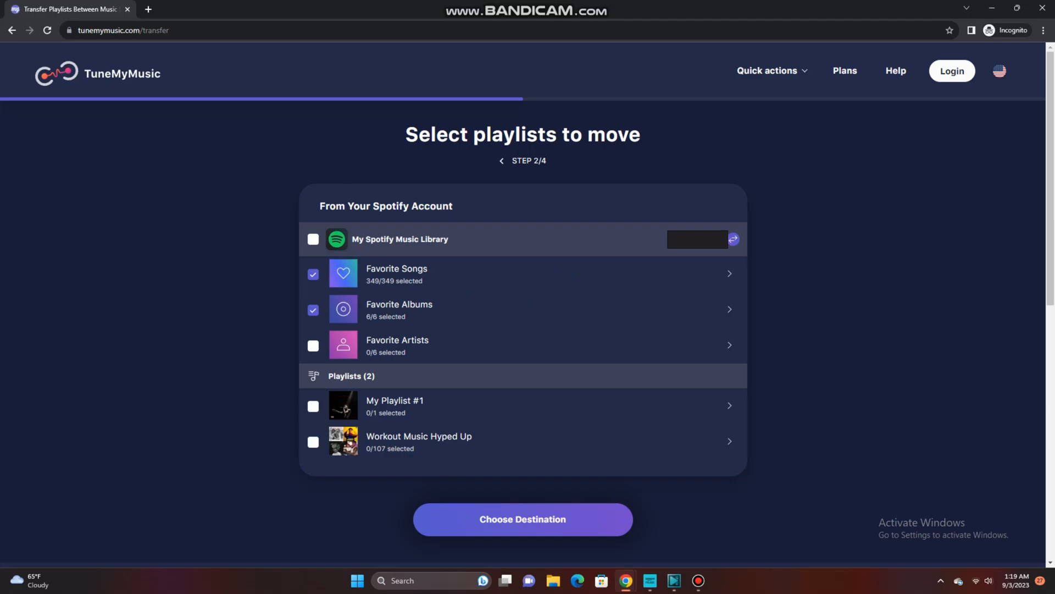
left_click(313, 309)
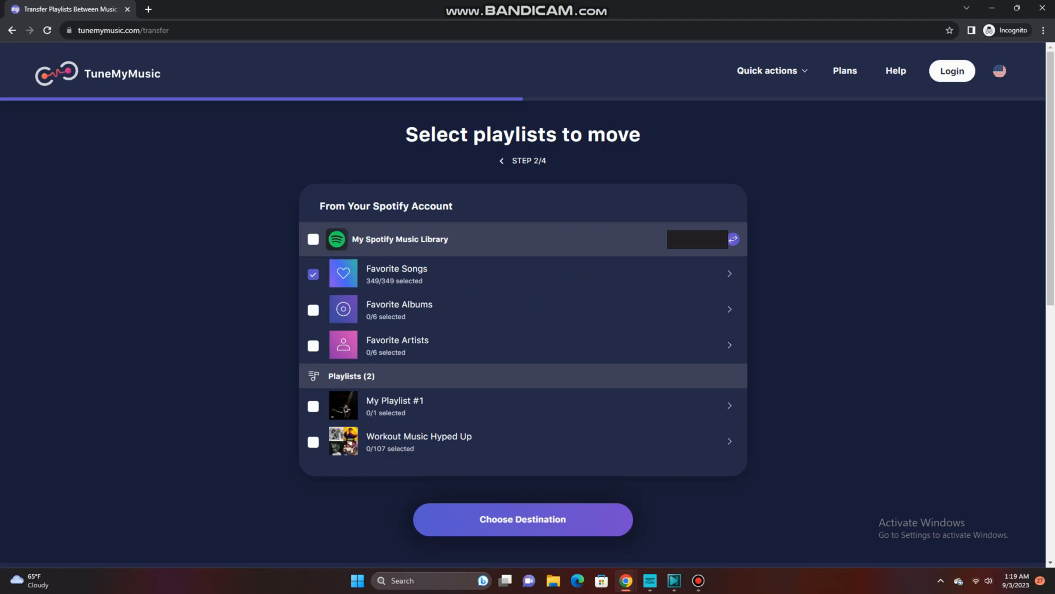
left_click(522, 519)
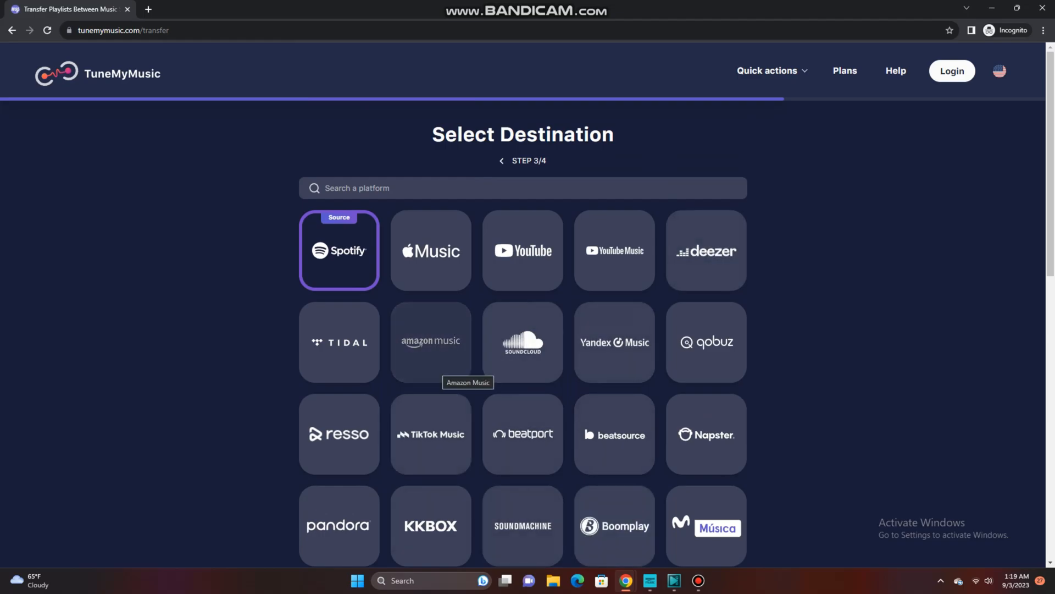
Choose Amazon Music as the destination and start moving Favorite Songs from Spotify
left_click(430, 342)
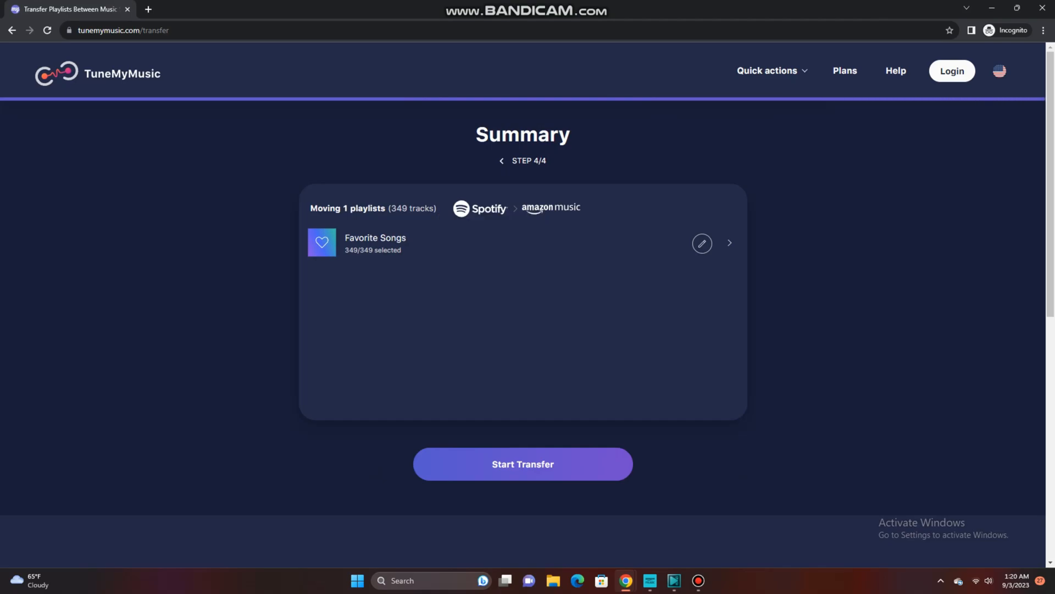
left_click(729, 243)
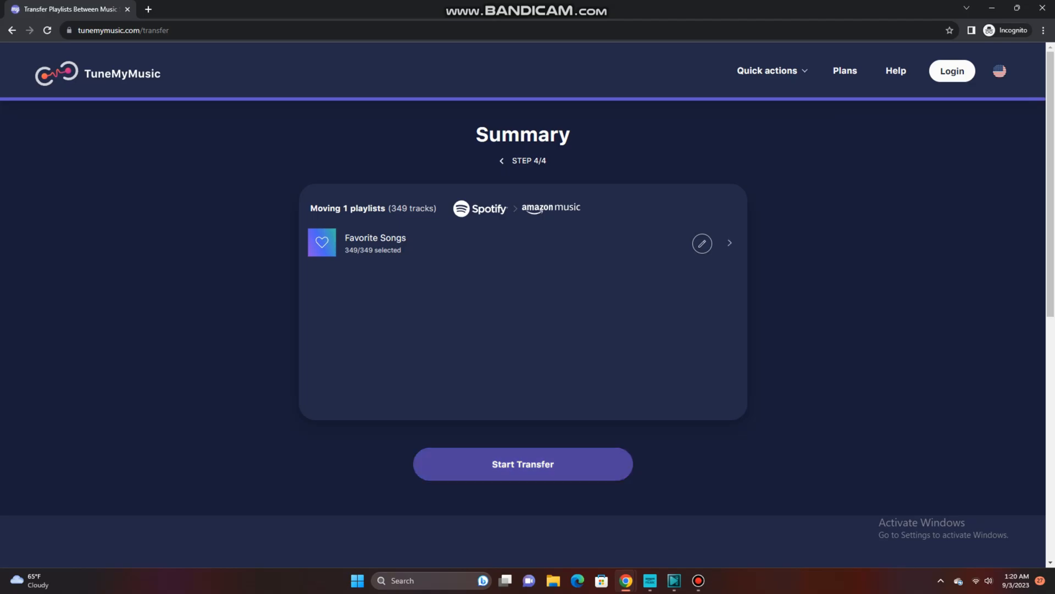
left_click(522, 464)
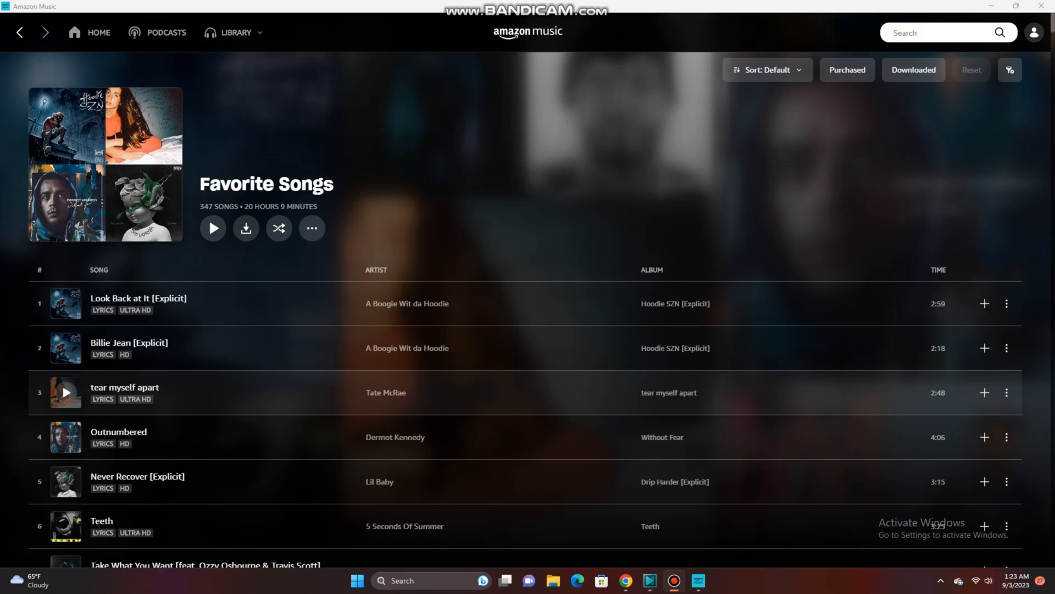
scroll("down", 3)
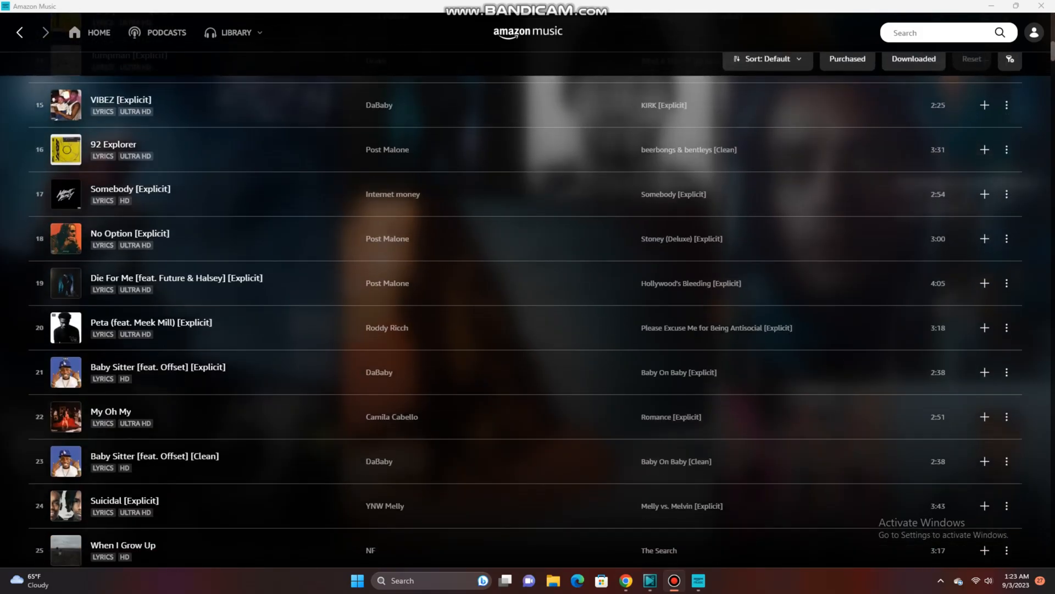
scroll("down", 3)
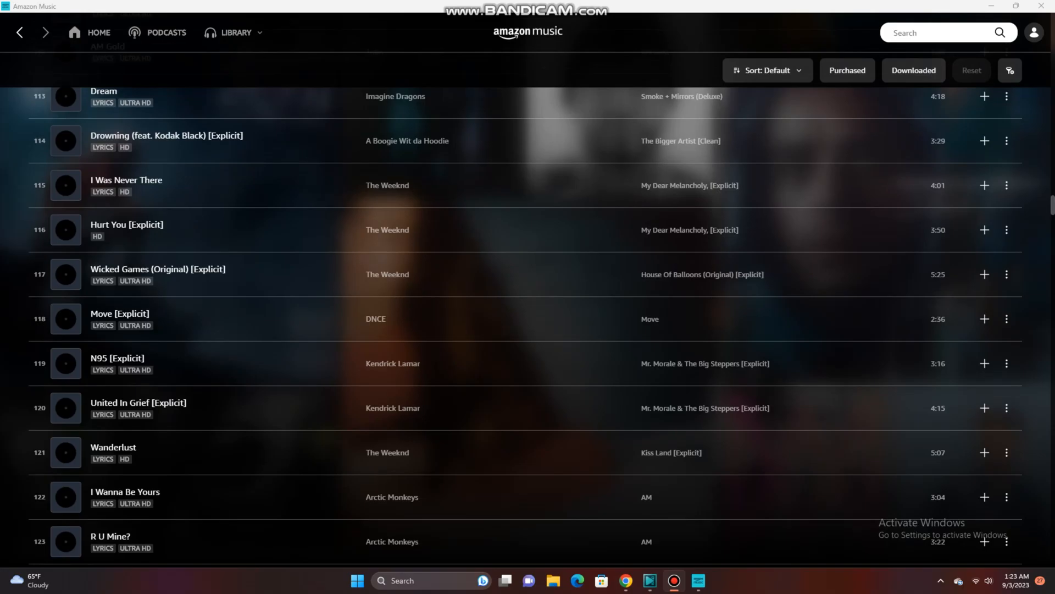
scroll("down", 3)
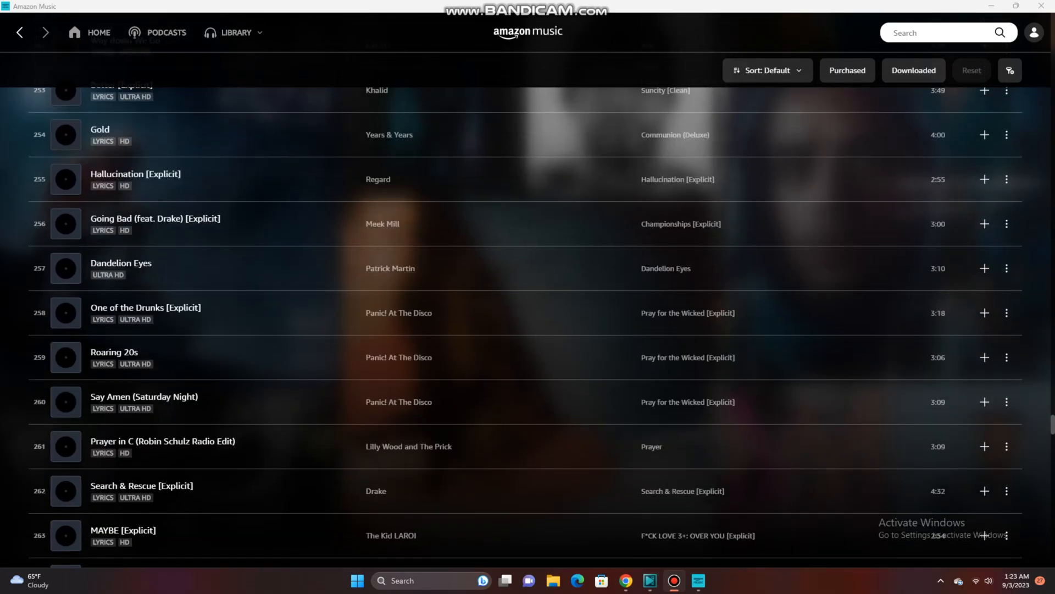
scroll("down", 3)
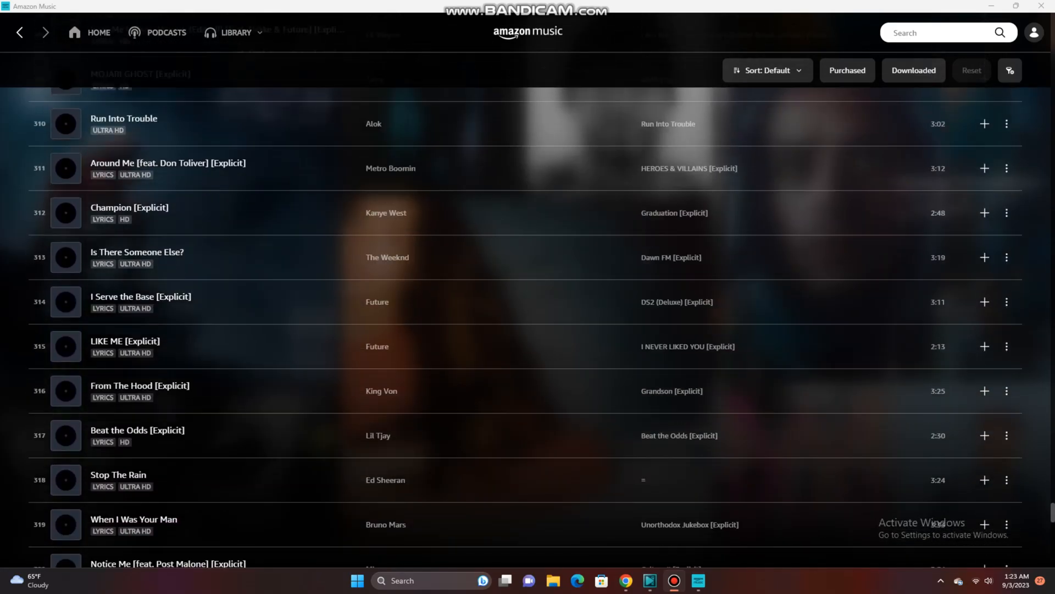
scroll("down", 3)
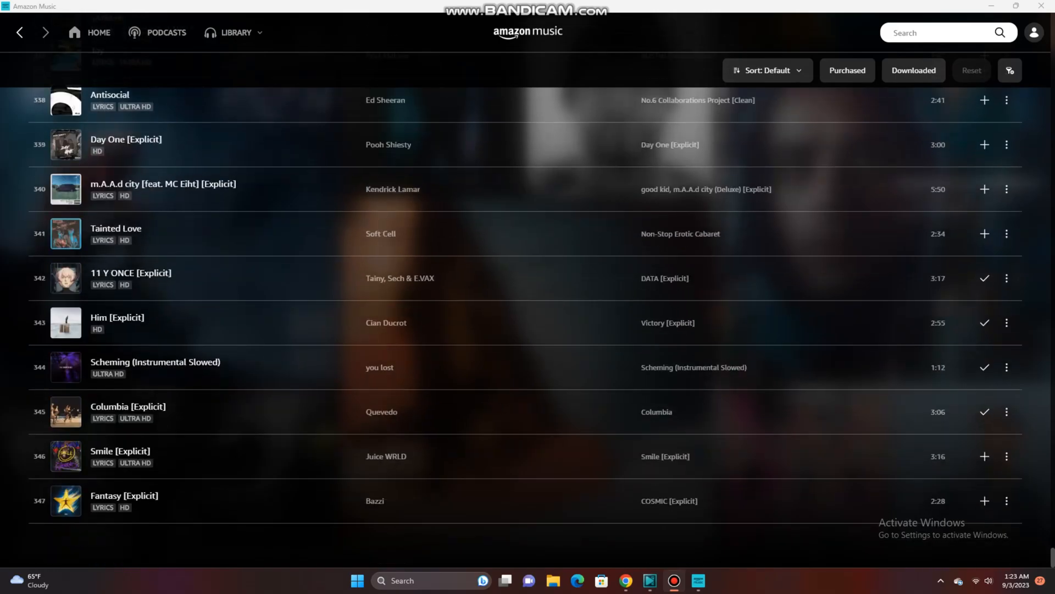